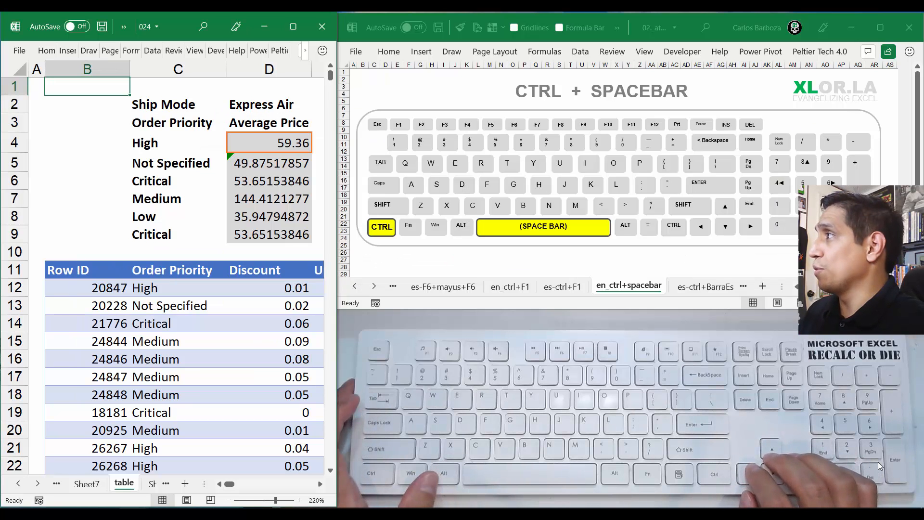
- Close the Help pane and leave the D5 formula unchanged
{"action": "left_click", "coordinate": [88, 217]}
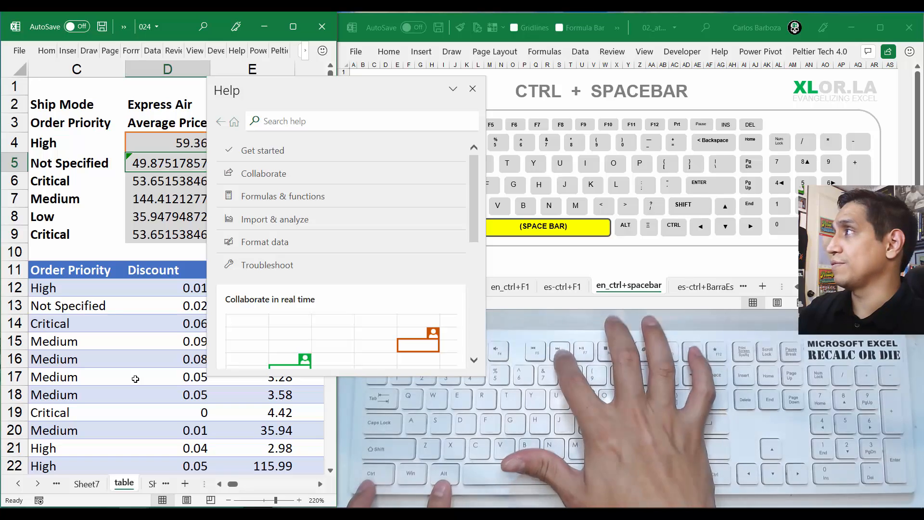
{"action": "left_click", "coordinate": [452, 89]}
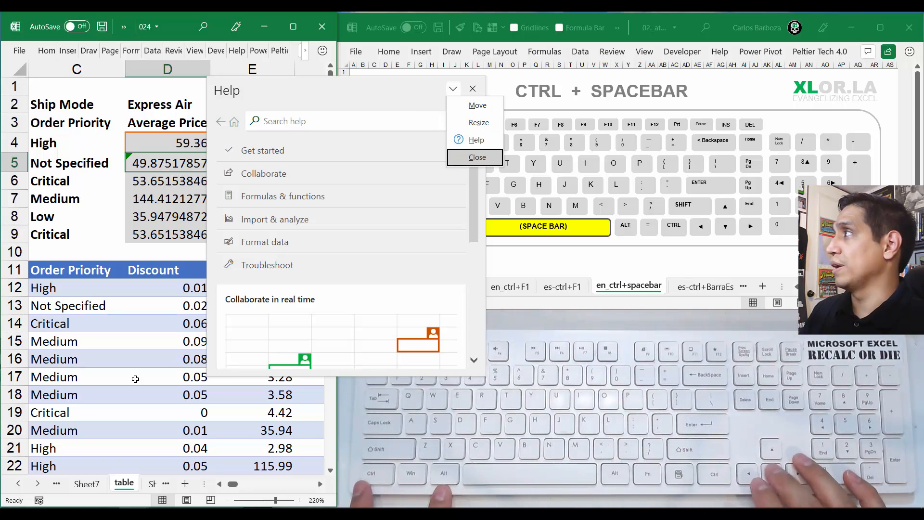
{"action": "left_click", "coordinate": [476, 157]}
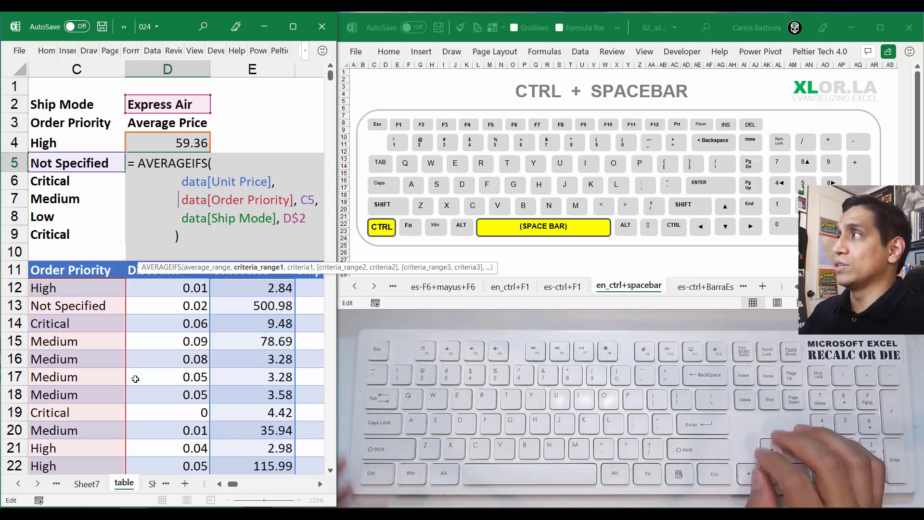
{"action": "key", "text": "Enter"}
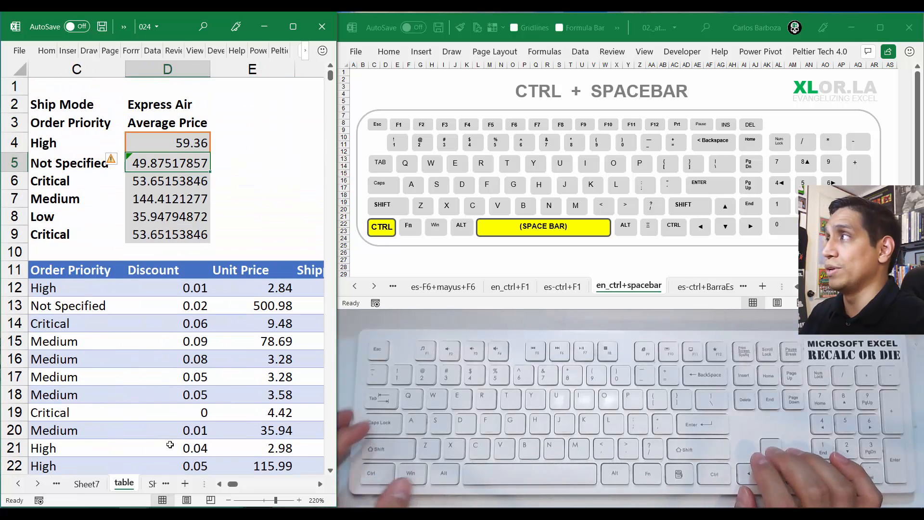
- Select D6:D9 to clear the averages and exit D5 editing without changes
{"action": "left_click_drag", "start_coordinate": [167, 163], "coordinate": [168, 234]}
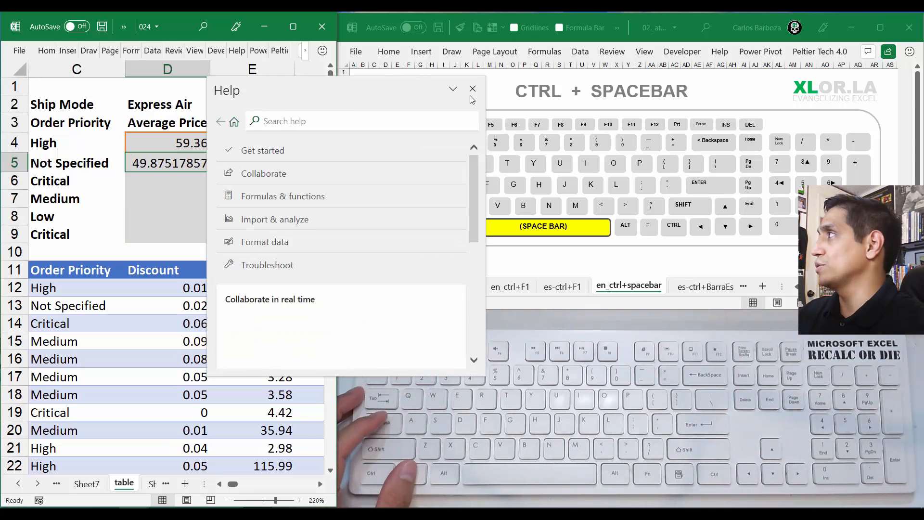
{"action": "left_click", "coordinate": [472, 89]}
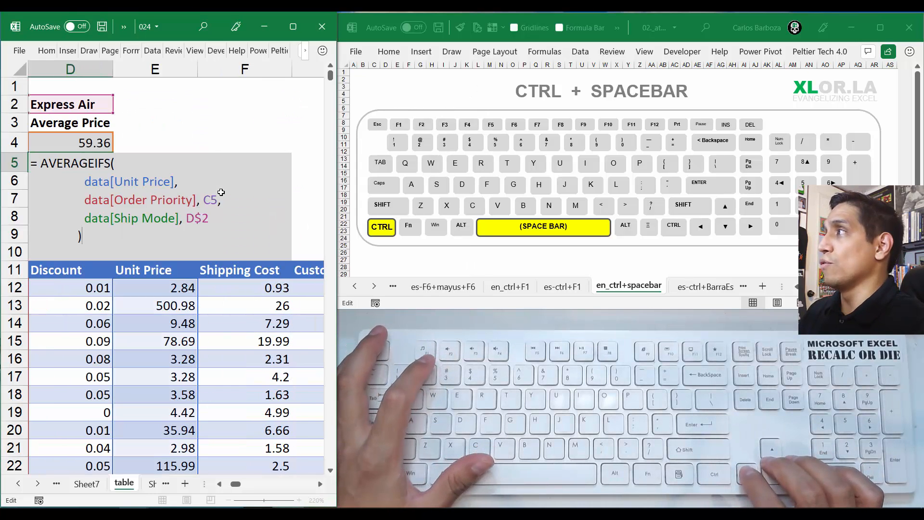
{"action": "key", "text": "Enter"}
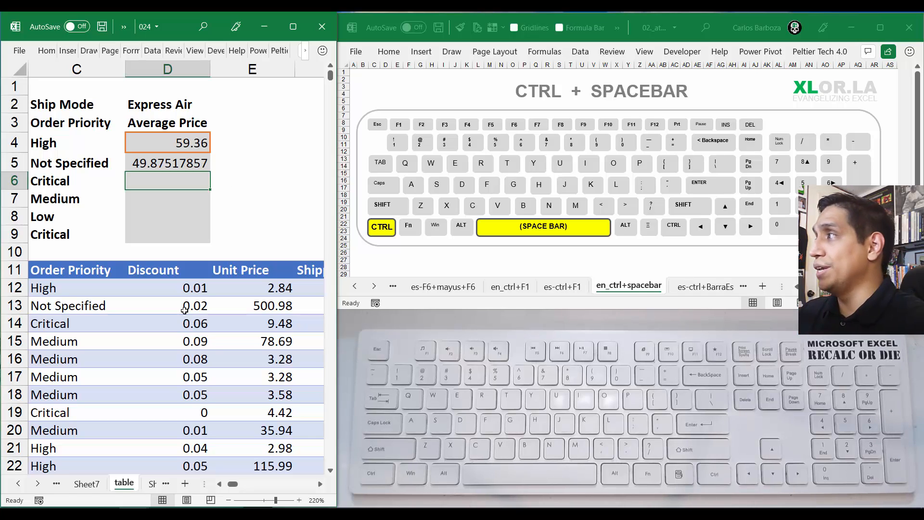
{"action": "left_click_drag", "start_coordinate": [194, 305], "coordinate": [195, 395]}
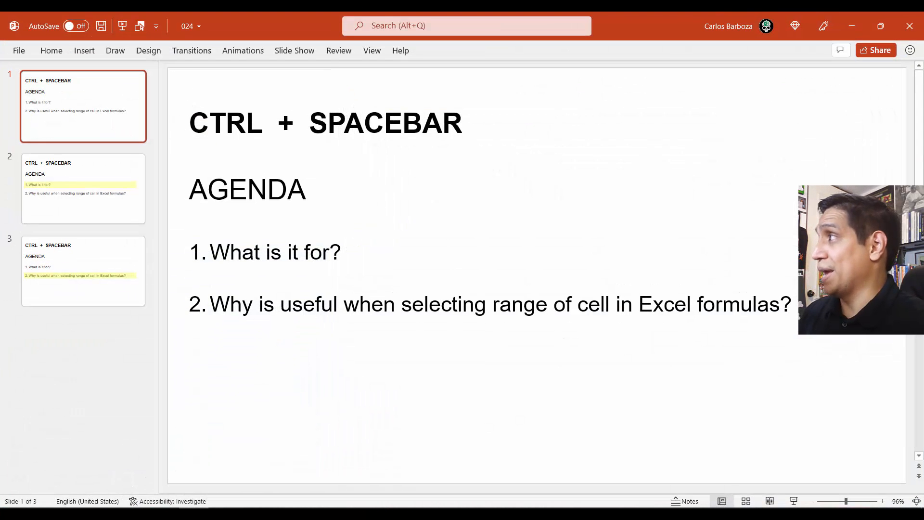
- Review the agenda slide with the first question and return to the spreadsheet
{"action": "left_click", "coordinate": [83, 188]}
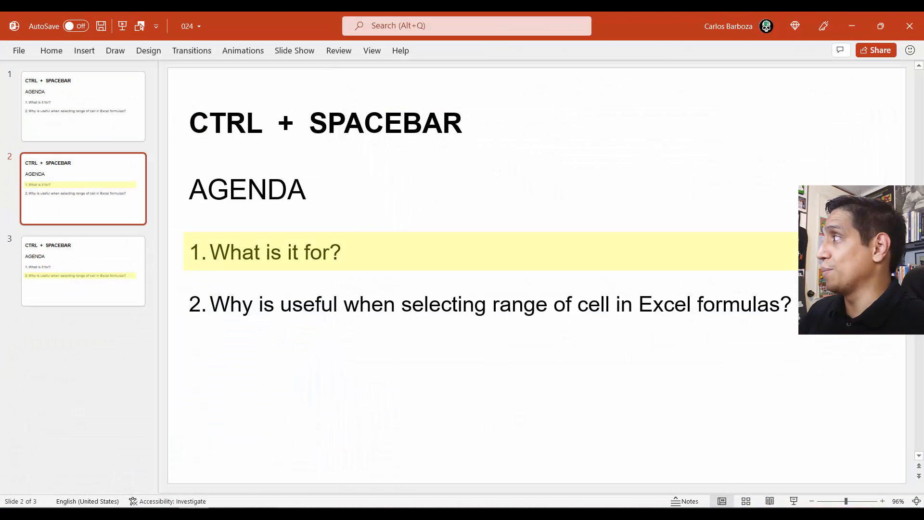
{"action": "left_click", "coordinate": [82, 270]}
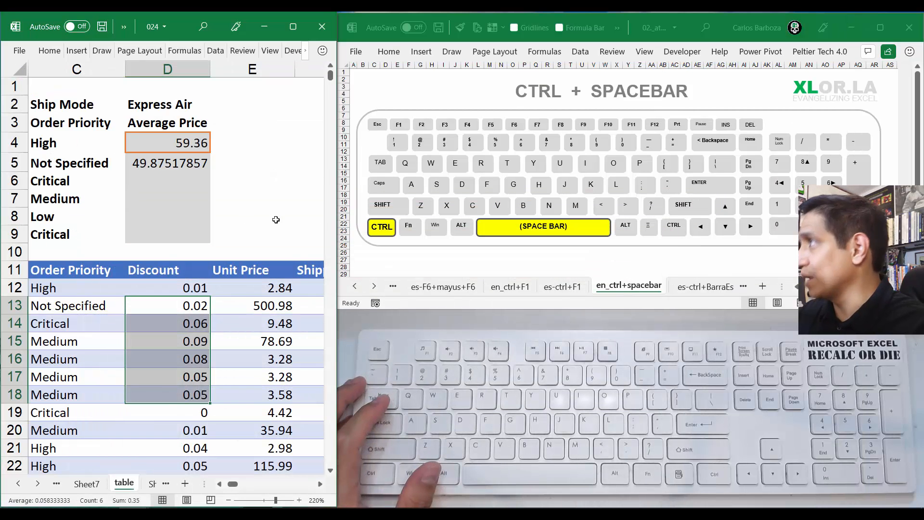
- Begin =AVERAGEIFS( in D6 with data[Unit Price] as the average range
{"action": "left_click", "coordinate": [167, 181]}
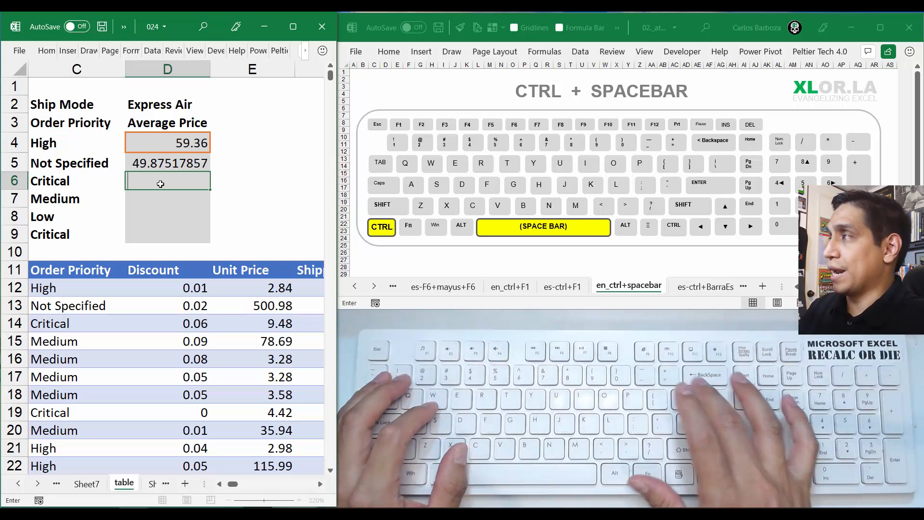
{"action": "type", "text": "=ave"}
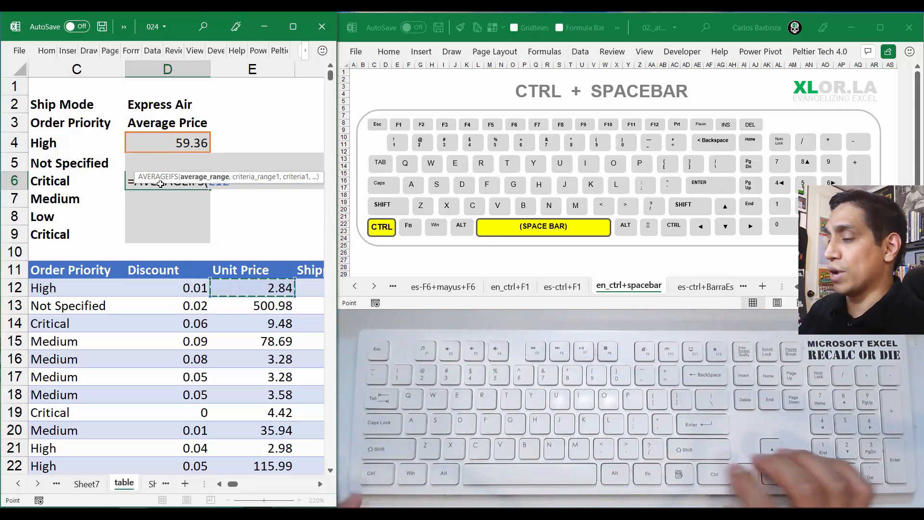
{"action": "scroll", "scroll_direction": "down", "scroll_amount": 3}
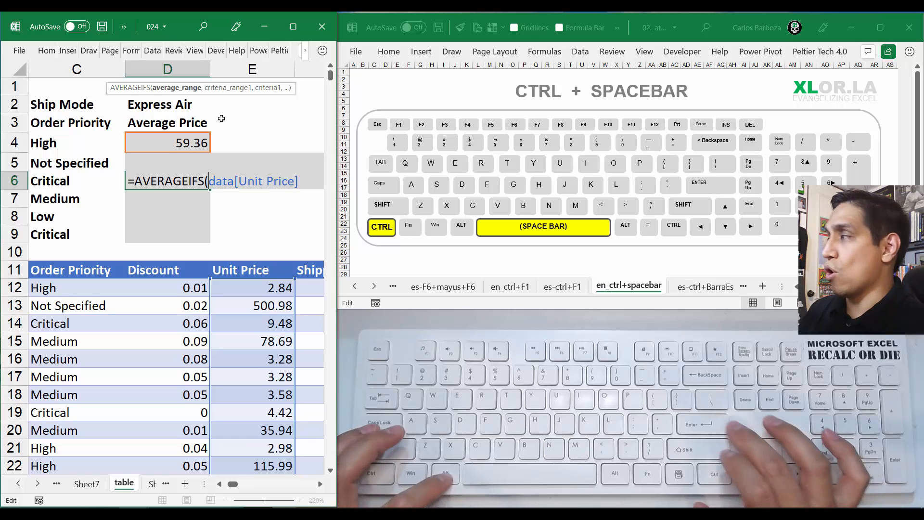
- Break the formula onto new lines and add data[Order Priority] matched against relative C6
{"action": "key", "text": "Enter"}
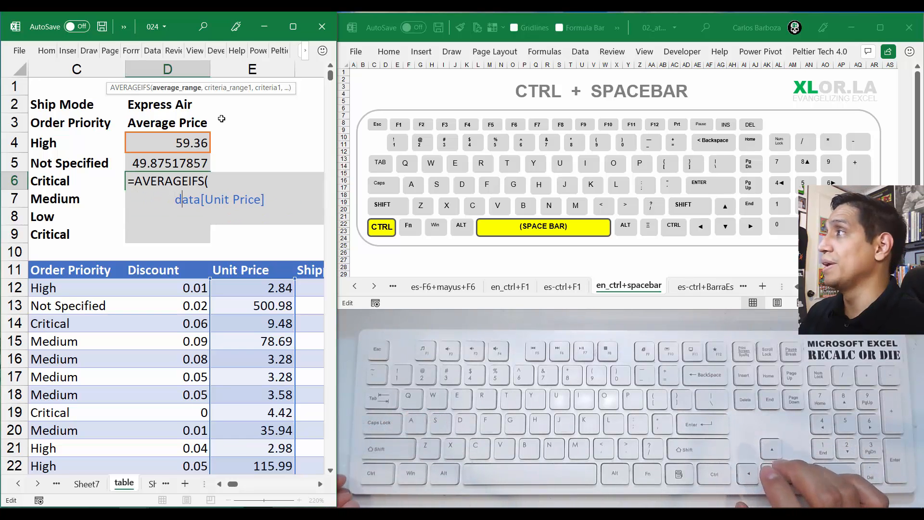
{"action": "type", "text": ","}
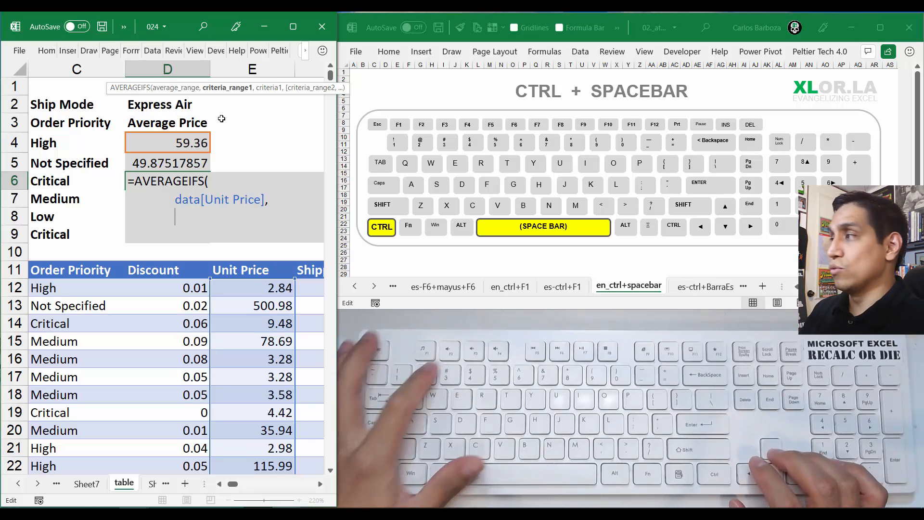
{"action": "type", "text": "D8"}
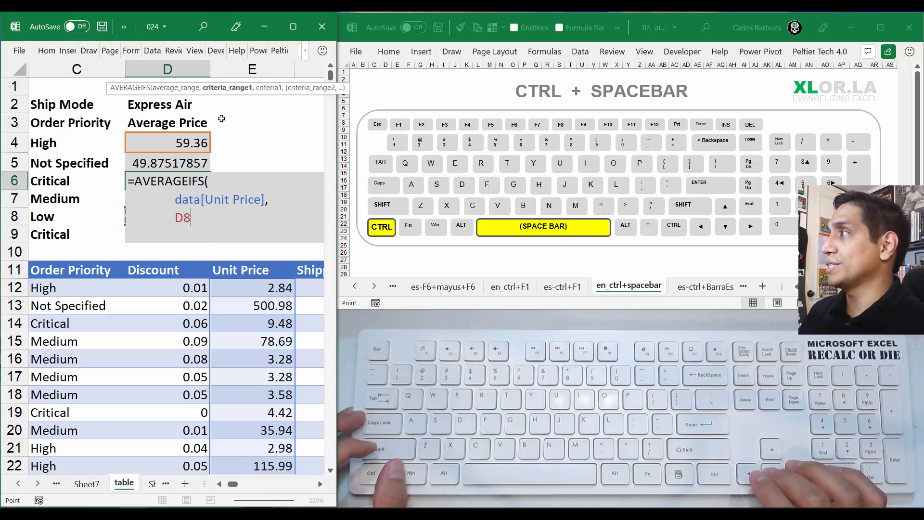
{"action": "left_click", "coordinate": [152, 269]}
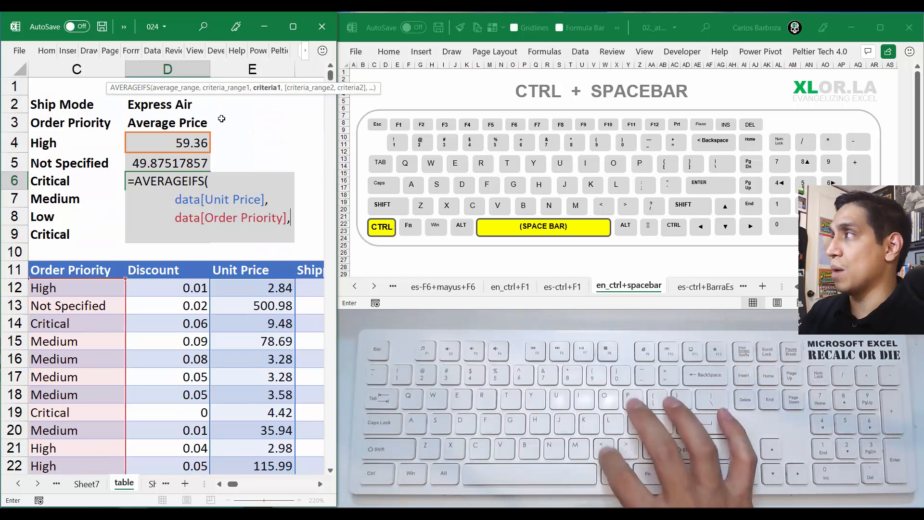
{"action": "left_click", "coordinate": [76, 181]}
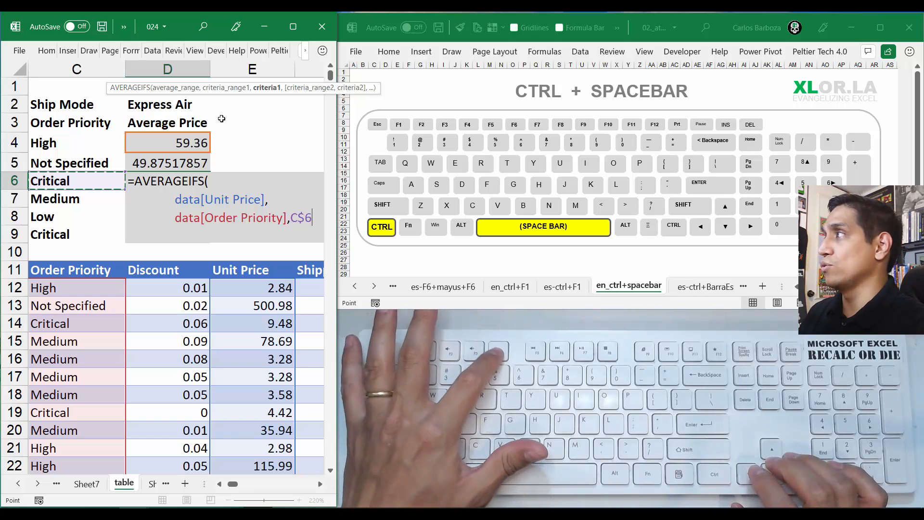
{"action": "key", "text": "f4"}
{"action": "type", "text": "data[Ship Mode"}
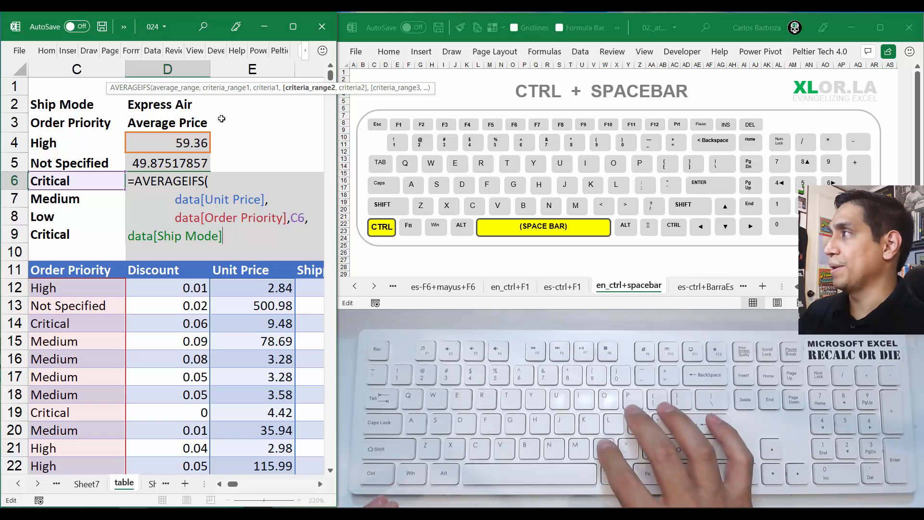
- Add data[Ship Mode] matched against absolute $D$2 as the second criterion
{"action": "type", "text": ",D2"}
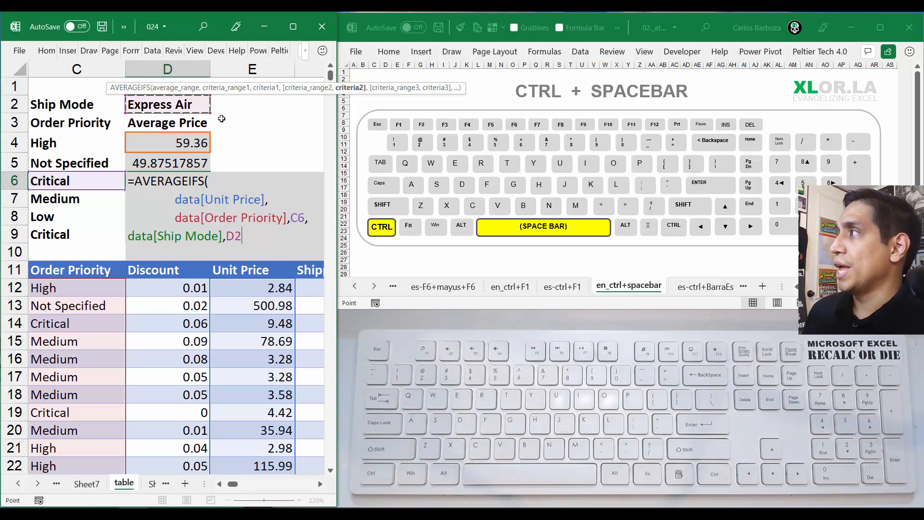
{"action": "key", "text": "f4"}
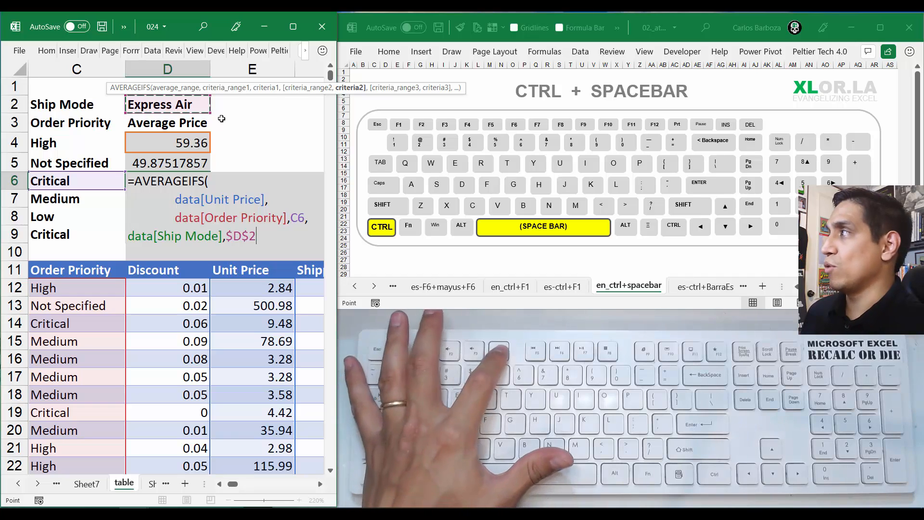